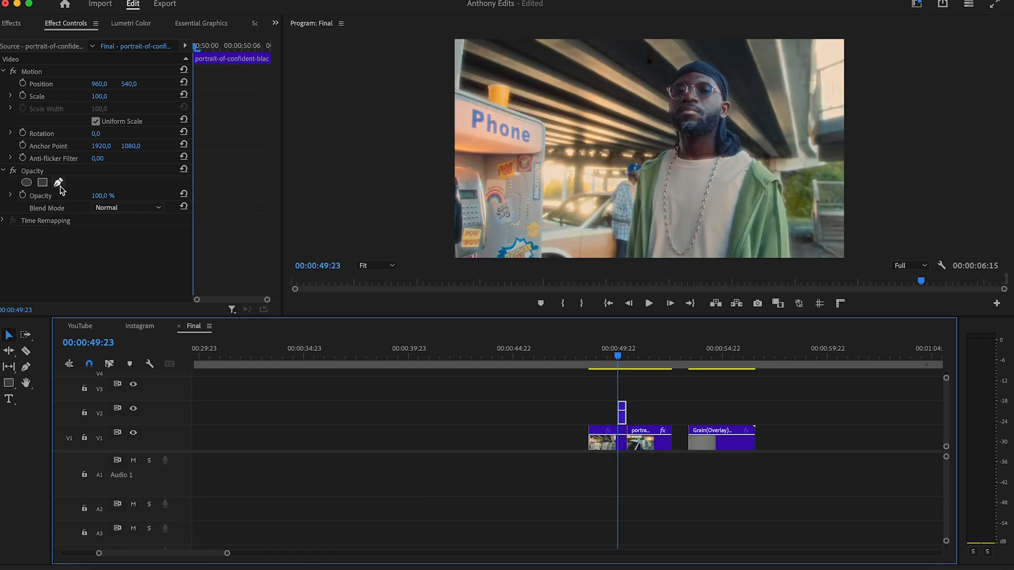
Trace a freehand mask around the man, track it forward, and nest the clip.
{"action": "left_click", "coordinate": [59, 182]}
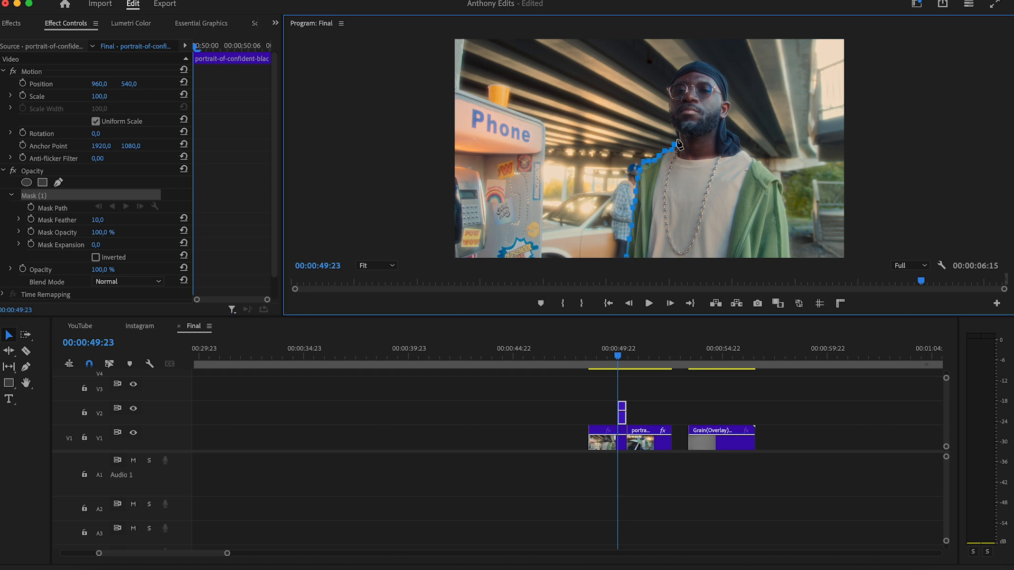
{"action": "left_click_drag", "start_coordinate": [677, 144], "coordinate": [728, 97]}
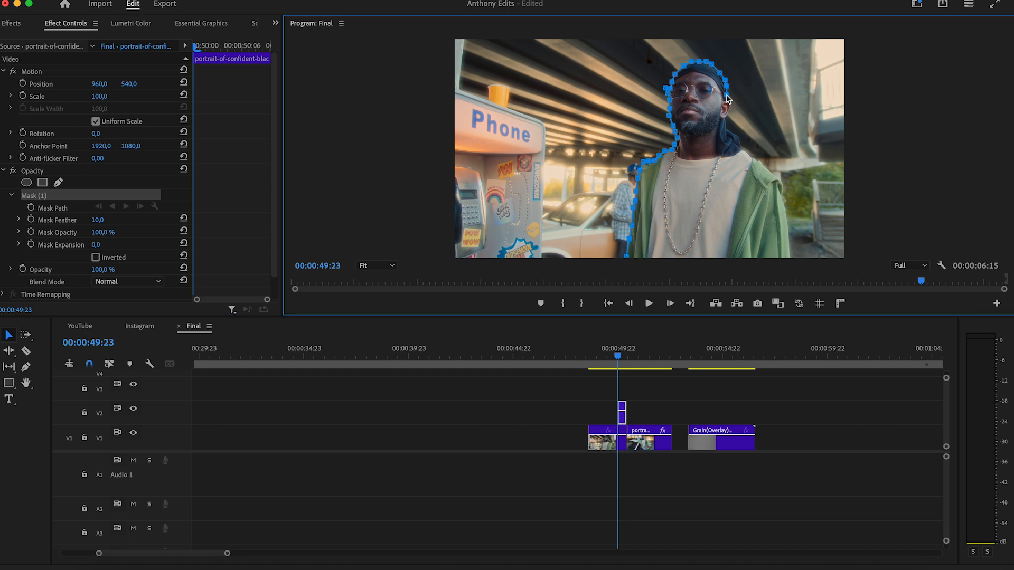
{"action": "left_click_drag", "start_coordinate": [728, 99], "coordinate": [785, 208]}
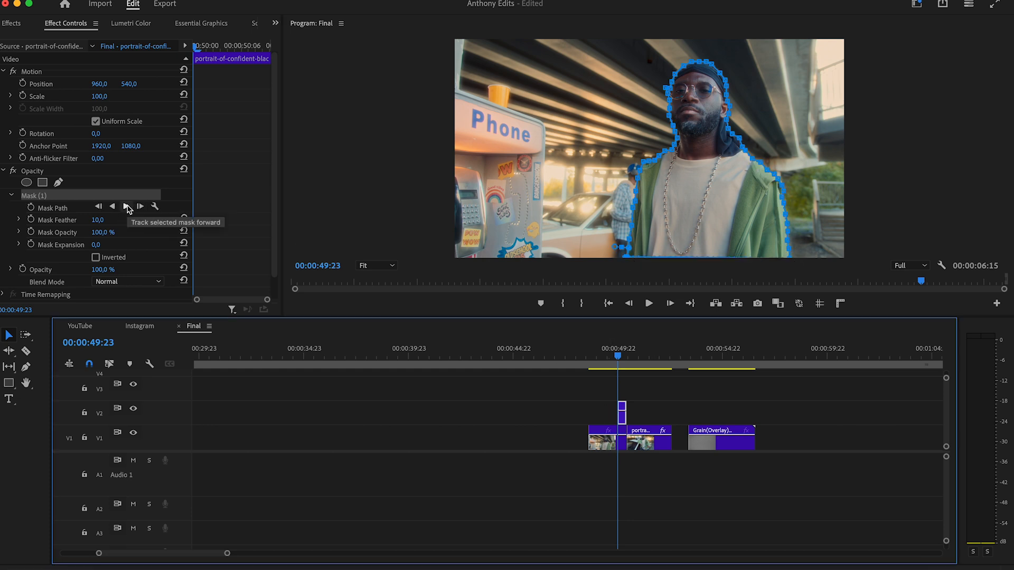
{"action": "left_click", "coordinate": [126, 206]}
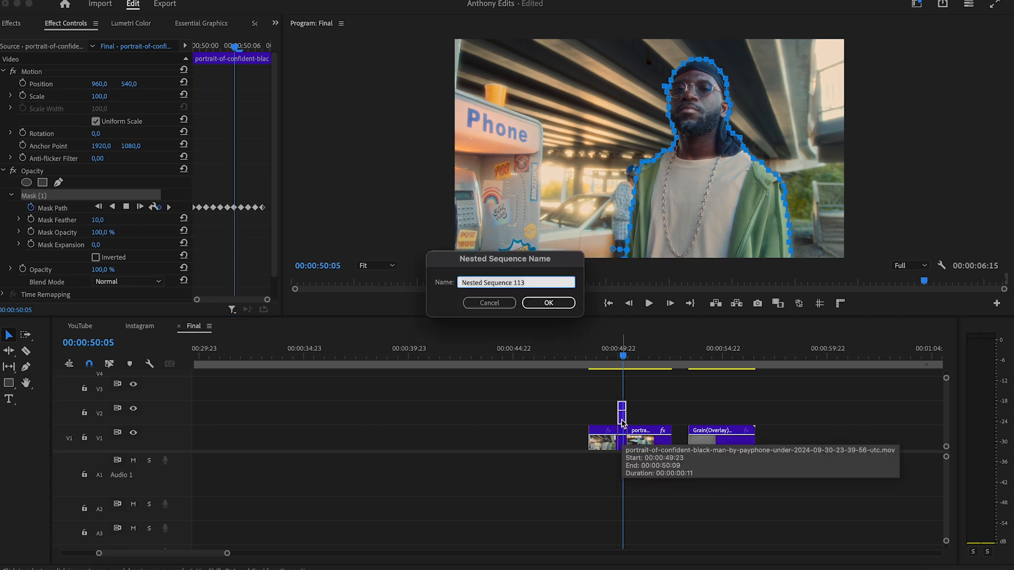
{"action": "left_click", "coordinate": [548, 303]}
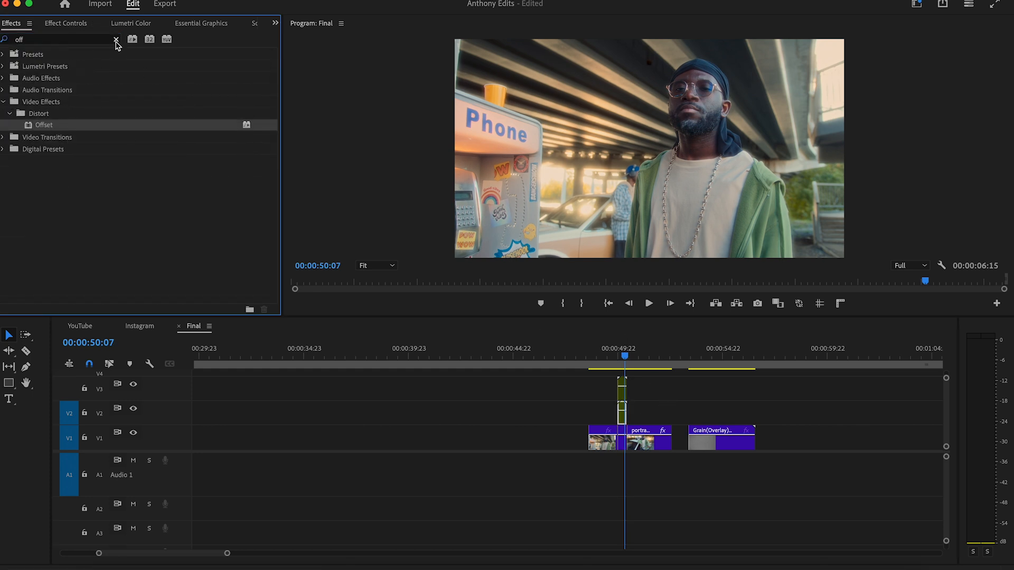
Add Offset with keyframed Shift Center To and Directional Blur at 90°, length 60.
{"action": "type", "text": "direc"}
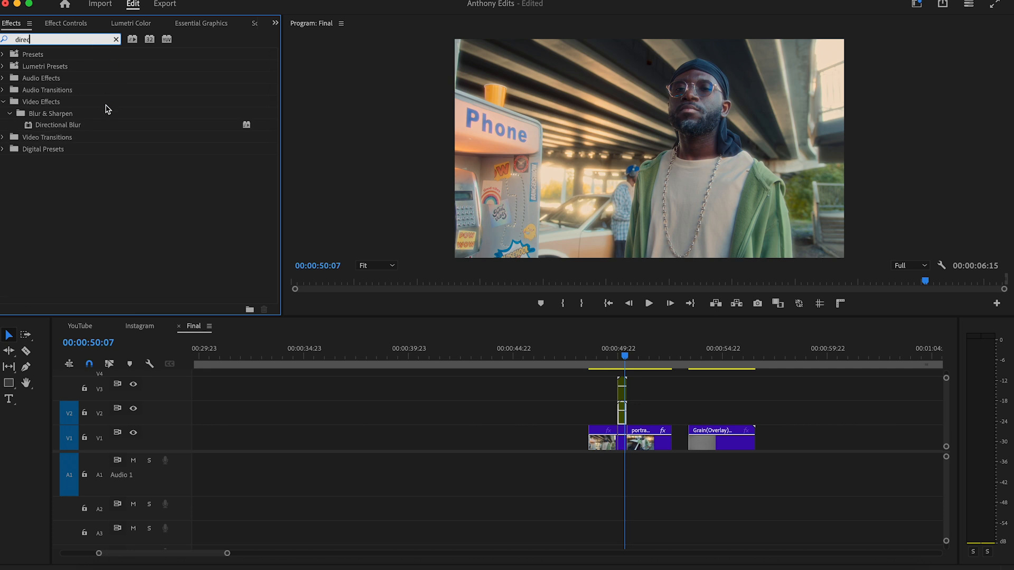
{"action": "left_click", "coordinate": [274, 24]}
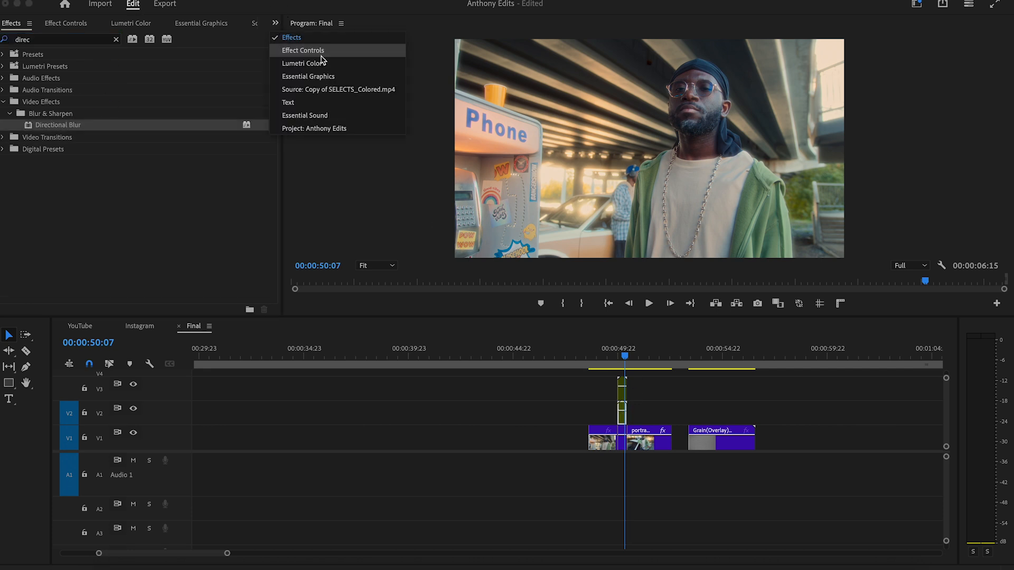
{"action": "left_click", "coordinate": [303, 50]}
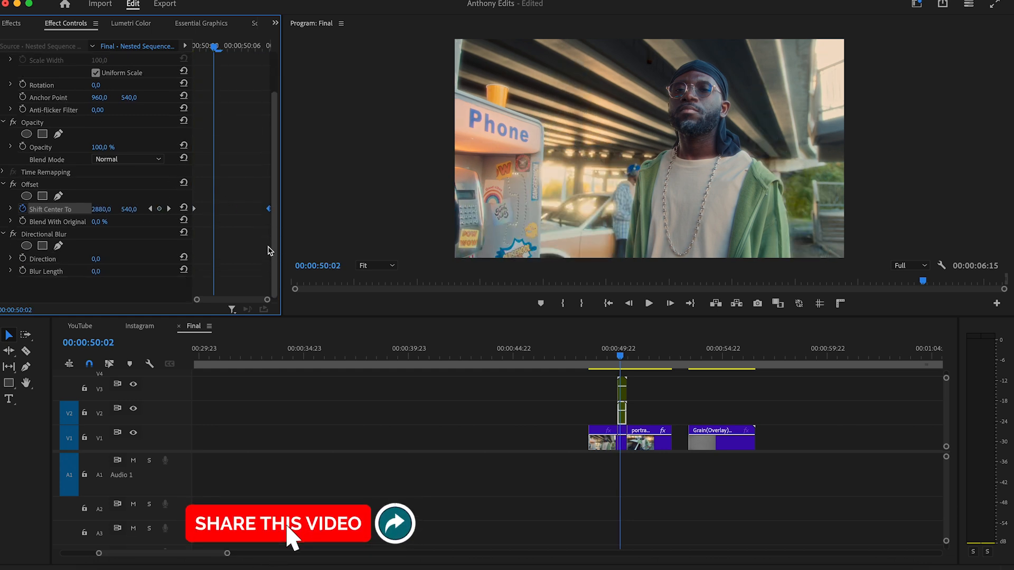
{"action": "double_click", "coordinate": [96, 259]}
{"action": "type", "text": "90"}
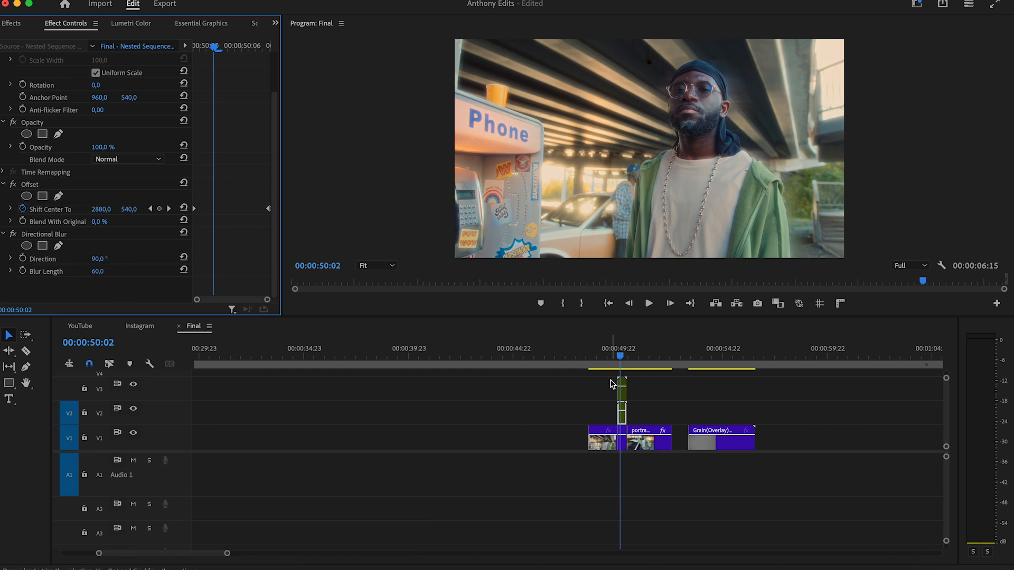
{"action": "left_click", "coordinate": [632, 357]}
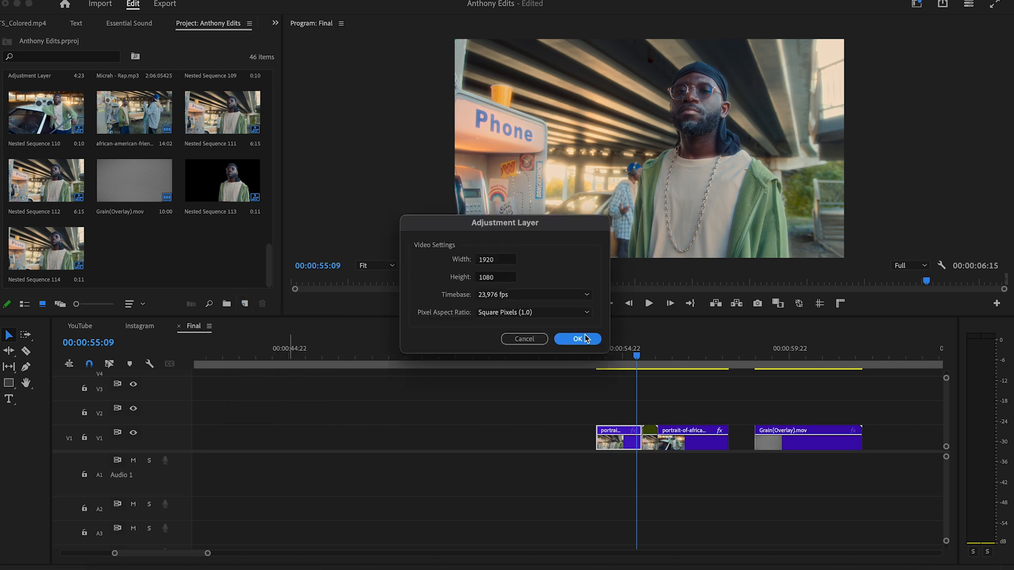
Create an adjustment layer and drag it onto V2 above the portrait cut.
{"action": "left_click", "coordinate": [577, 339]}
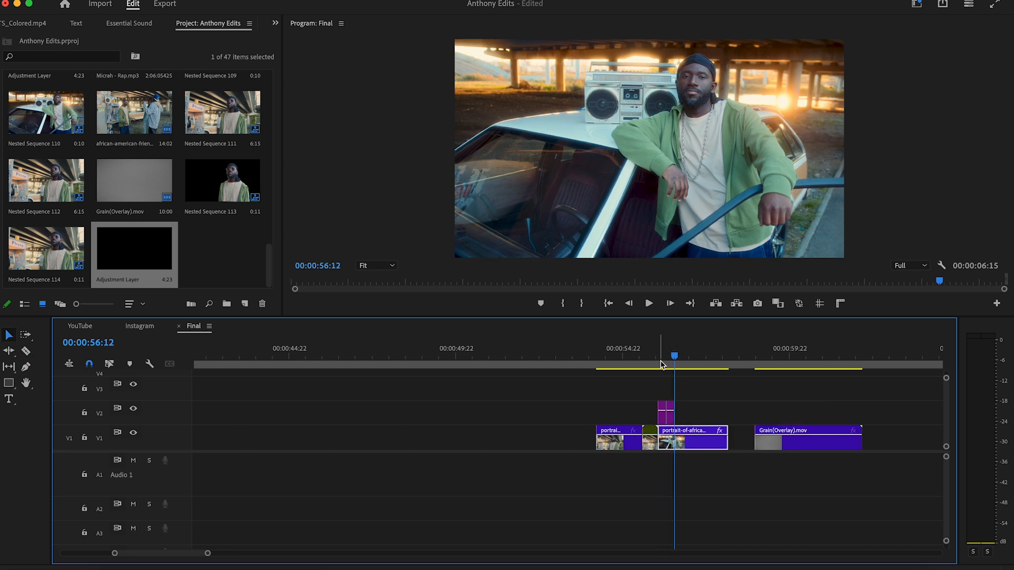
{"action": "left_click_drag", "start_coordinate": [674, 355], "coordinate": [668, 356]}
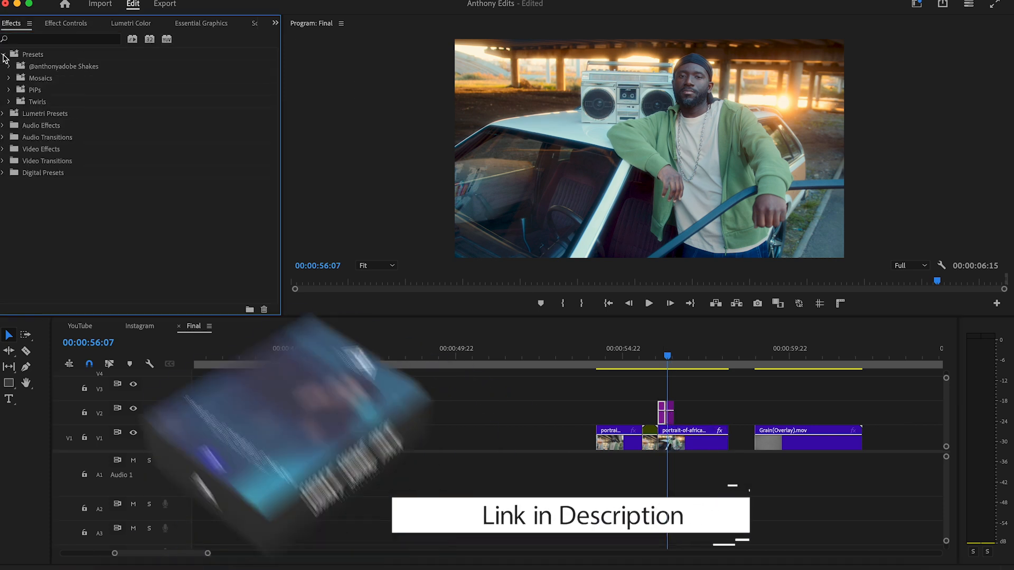
{"action": "left_click", "coordinate": [9, 66]}
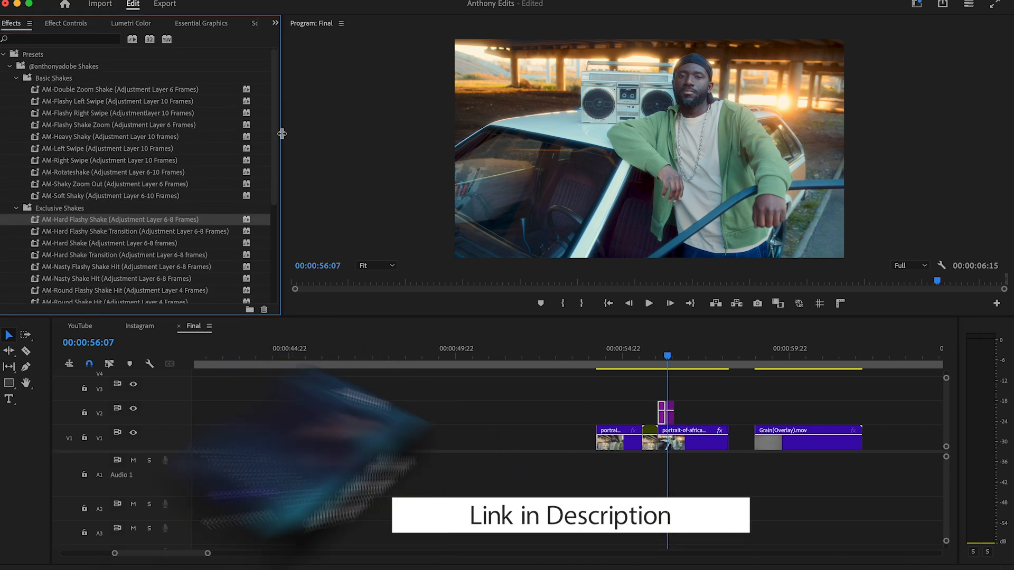
{"action": "scroll", "scroll_direction": "down", "scroll_amount": 3}
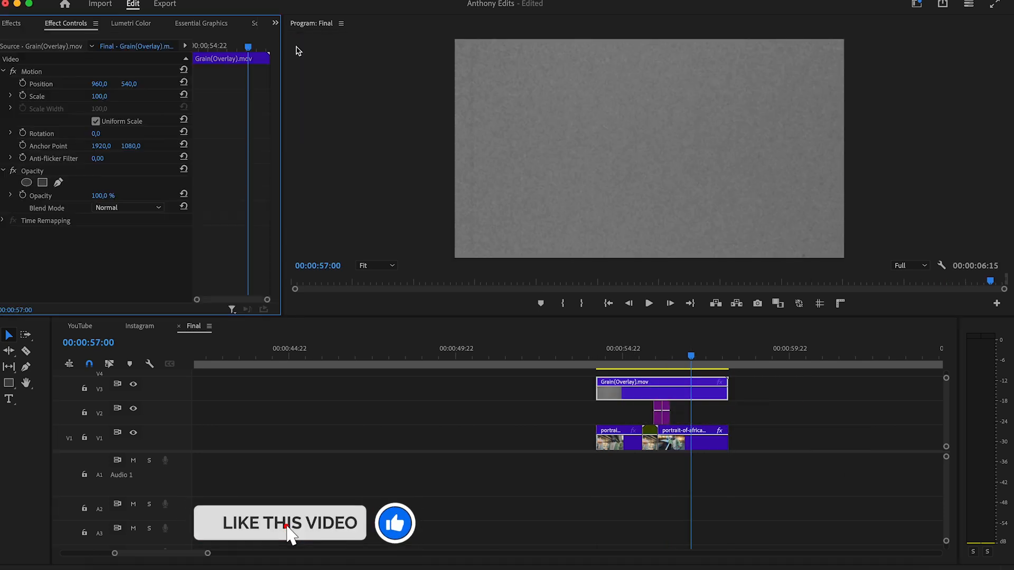
Set the Grain(Overlay).mov clip's Opacity blend mode to Overlay.
{"action": "left_click", "coordinate": [127, 208]}
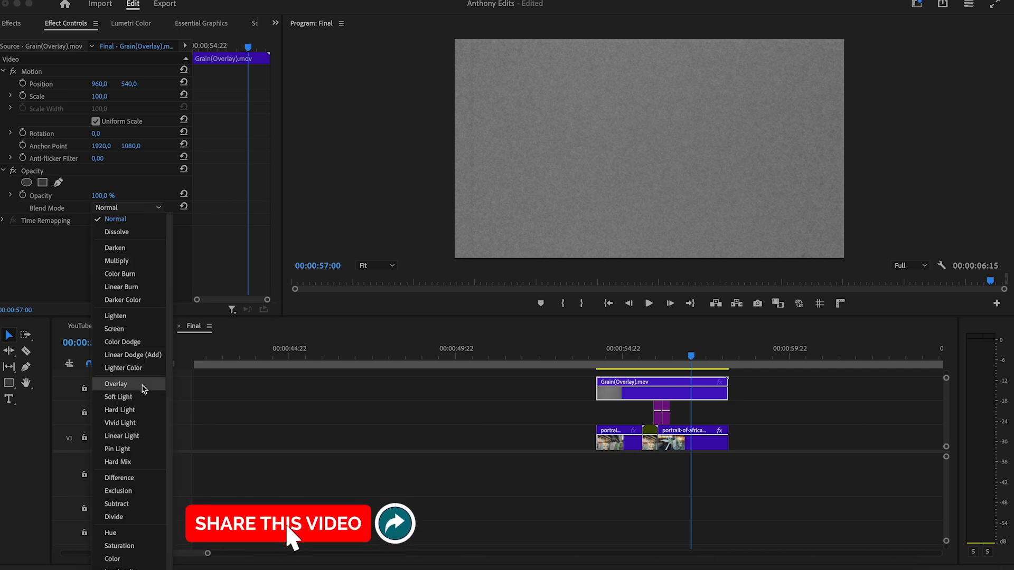
{"action": "left_click", "coordinate": [115, 384]}
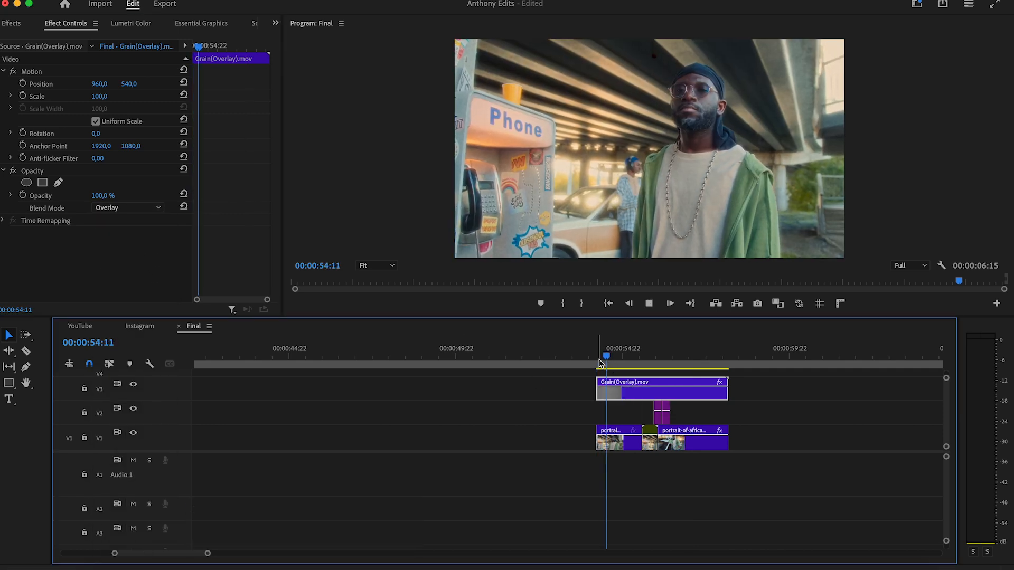